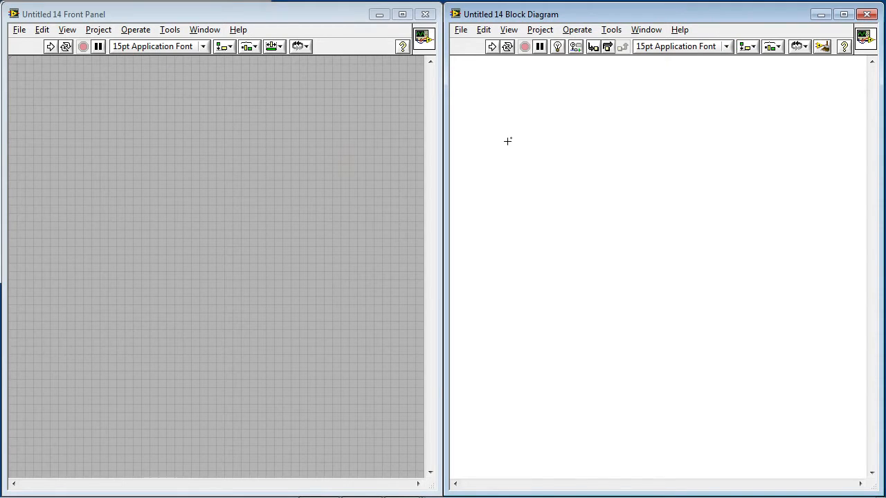
pyautogui.moveTo(543, 153)
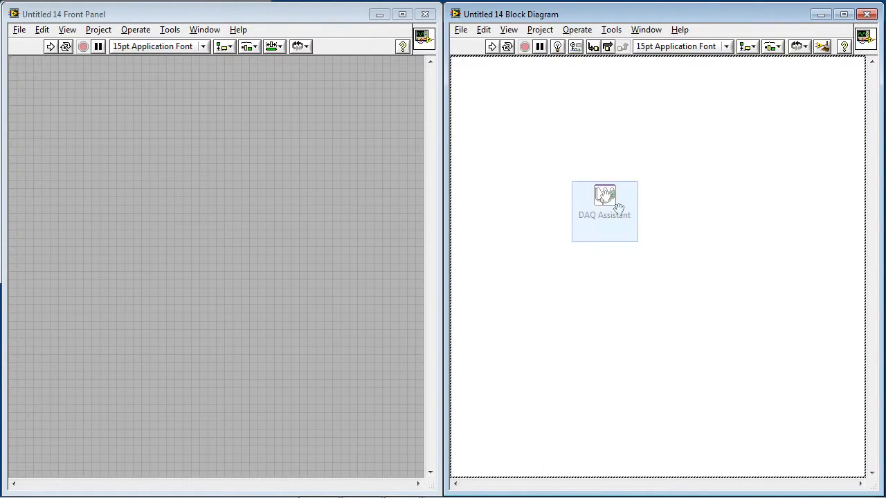
# Drop a DAQ Assistant and create an angular position counter input task on Dev1/ctr0.
pyautogui.doubleClick(604, 201)
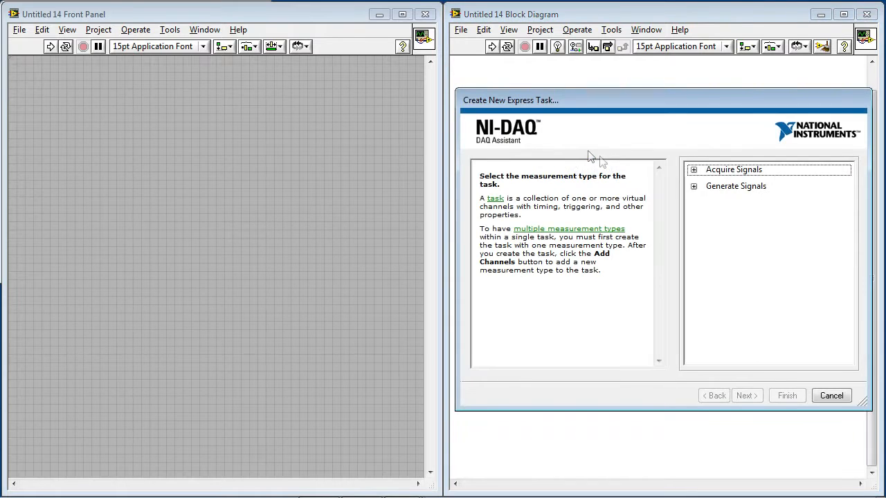
pyautogui.click(733, 169)
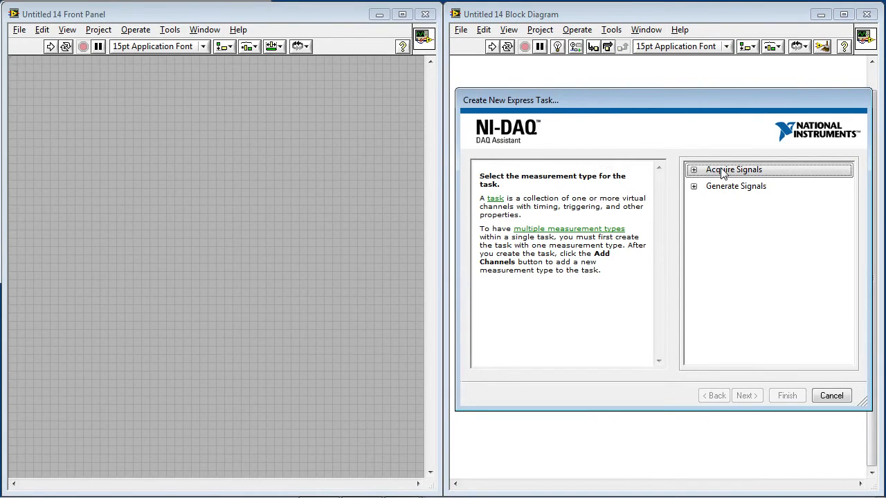
pyautogui.click(693, 169)
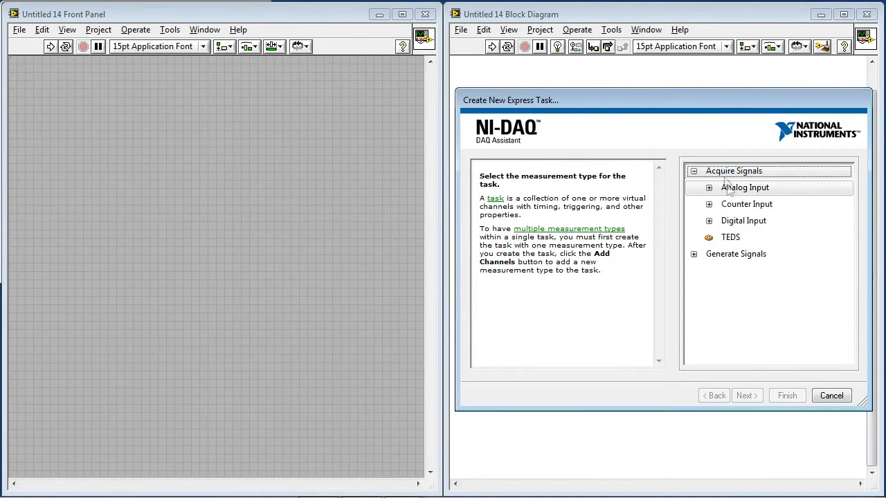
pyautogui.click(709, 204)
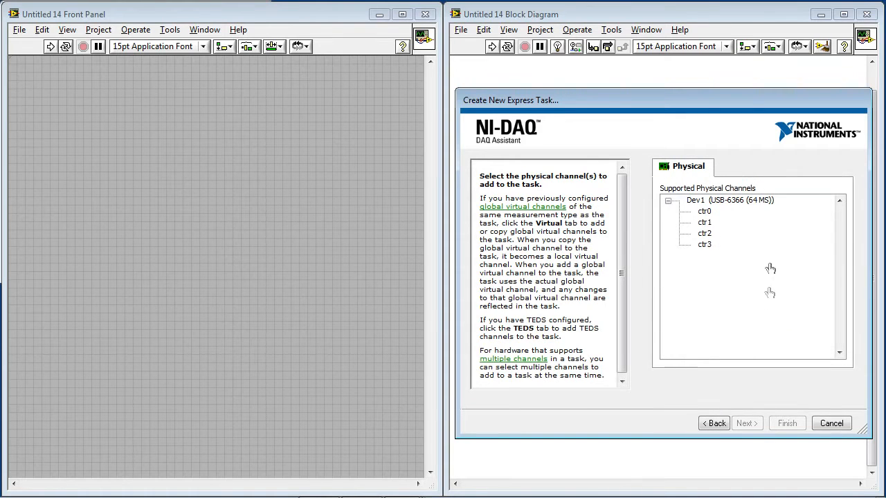
pyautogui.click(704, 211)
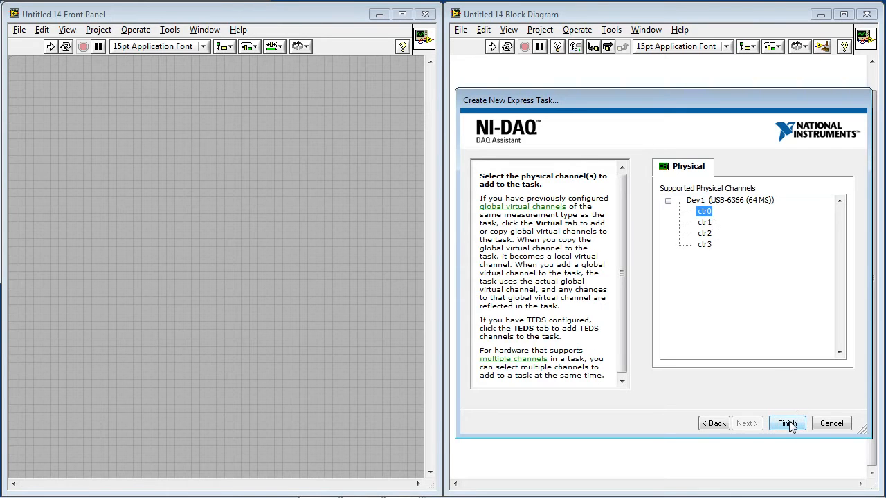
pyautogui.click(787, 423)
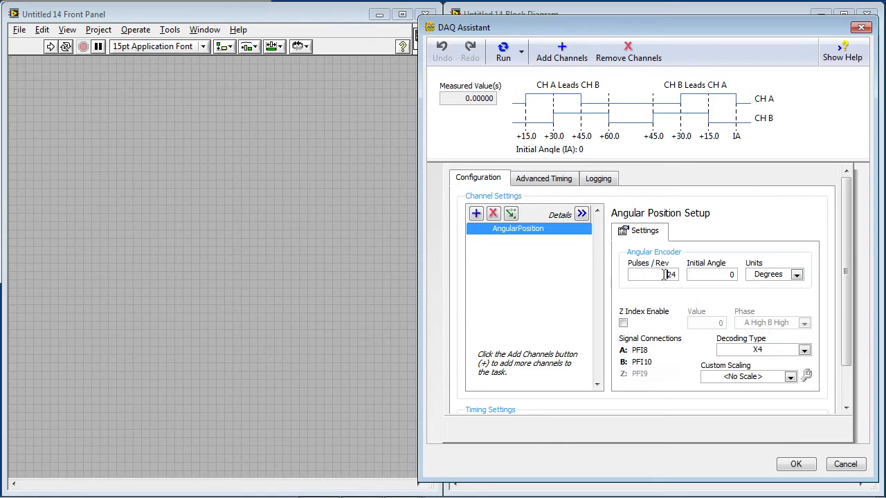
# Set the encoder to 360 pulses/rev, enable Z index, use X1 decoding, and accept.
pyautogui.write('360')
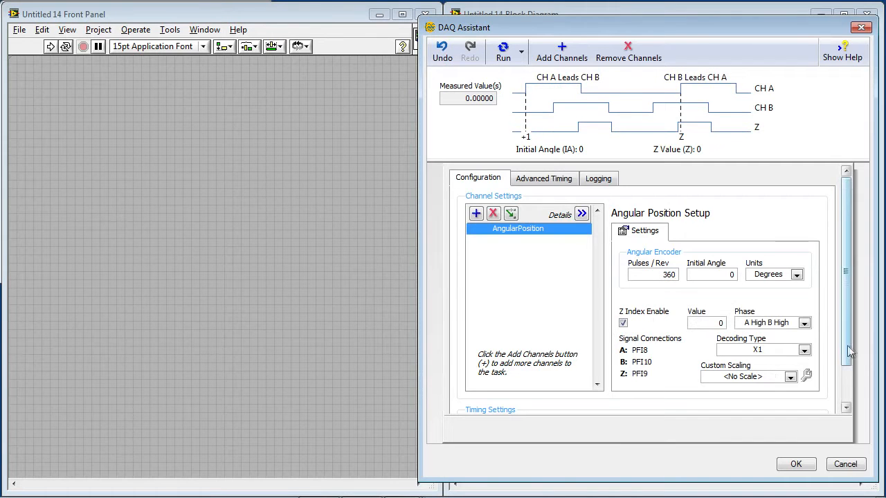
pyautogui.scroll(-3)
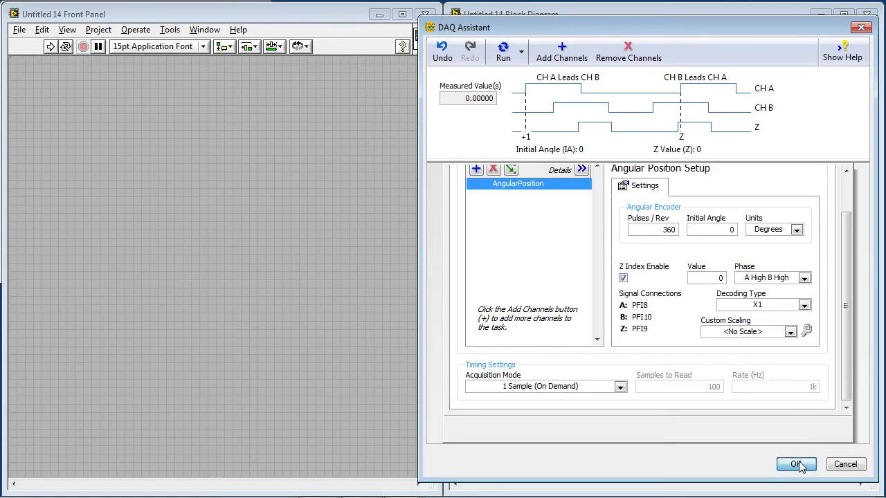
pyautogui.click(796, 465)
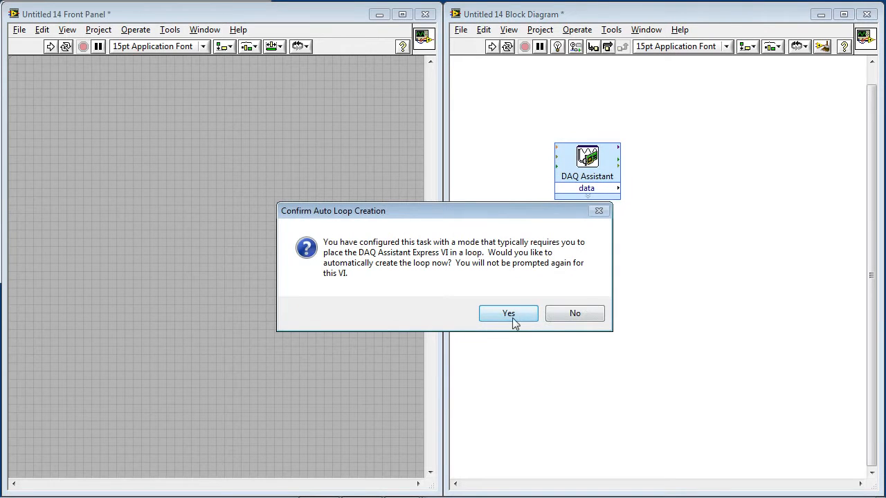
# Auto-create a stoppable while loop, wire the DAQ data to a Waveform Chart, and scale it to 360.
pyautogui.click(508, 313)
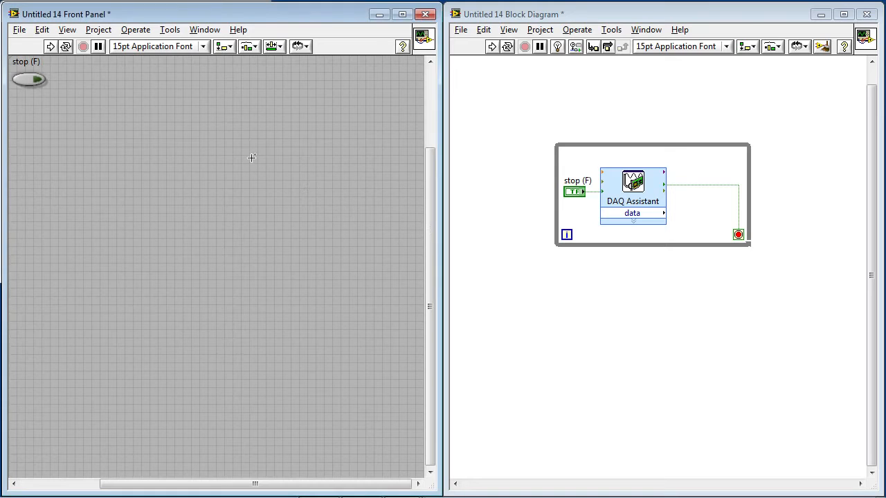
pyautogui.rightClick(251, 158)
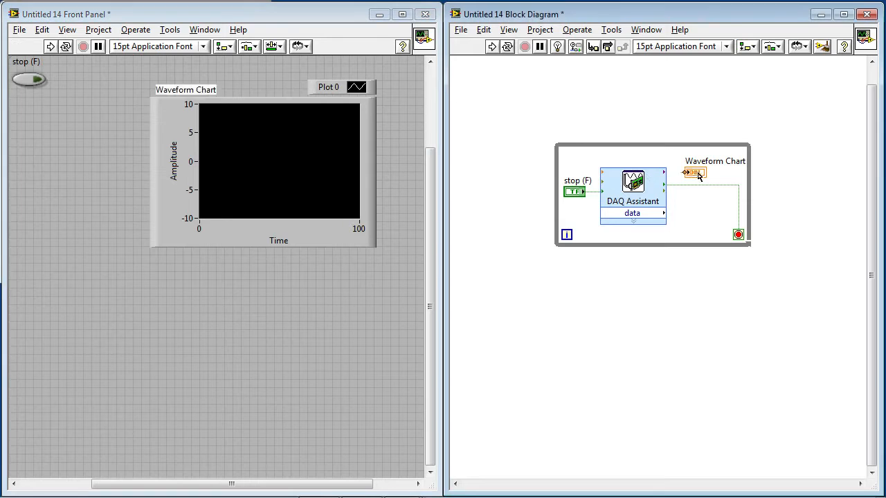
pyautogui.moveTo(695, 172); pyautogui.dragTo(706, 218)
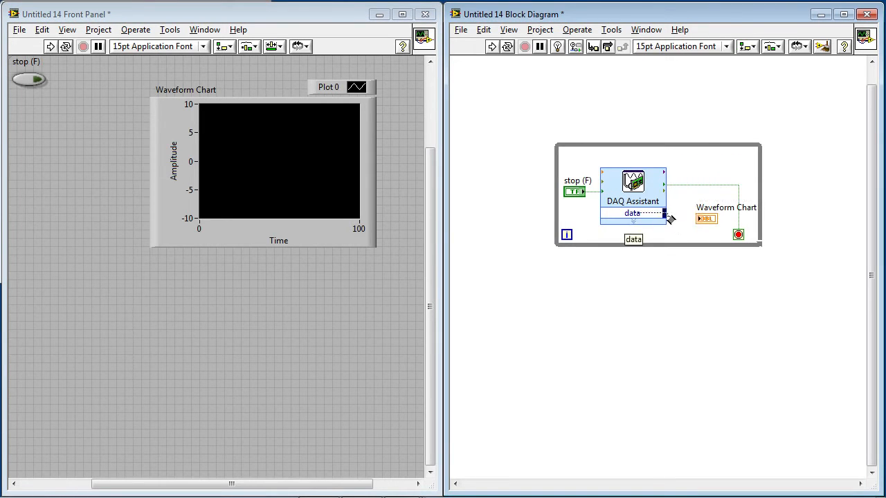
pyautogui.moveTo(663, 213); pyautogui.dragTo(706, 218)
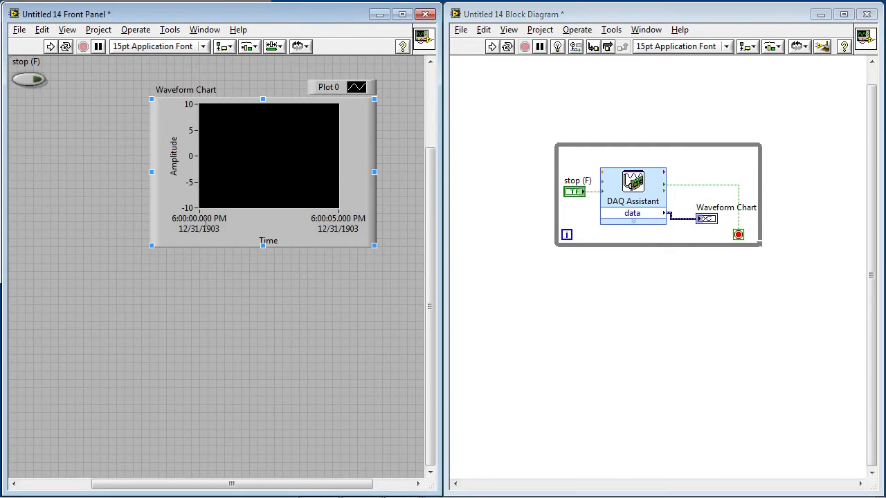
pyautogui.click(229, 310)
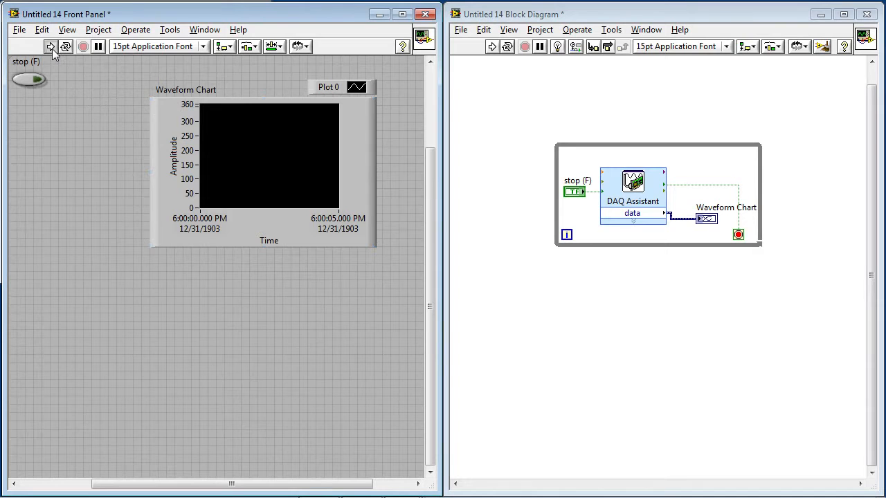
# Run the encoder chart VI.
pyautogui.click(51, 46)
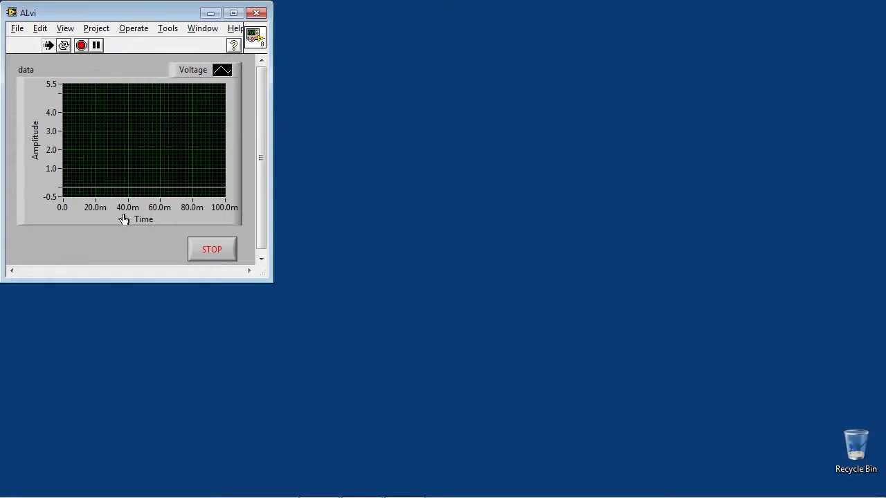
# Start a new blank VI from the File menu.
pyautogui.click(17, 28)
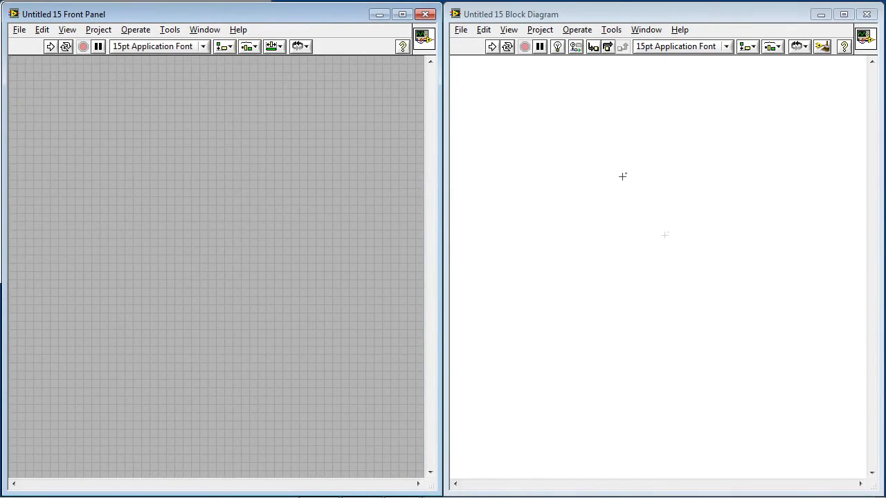
# Place a DAQ Assistant from Express > Output and create a counter pulse output task on ctr1.
pyautogui.rightClick(622, 176)
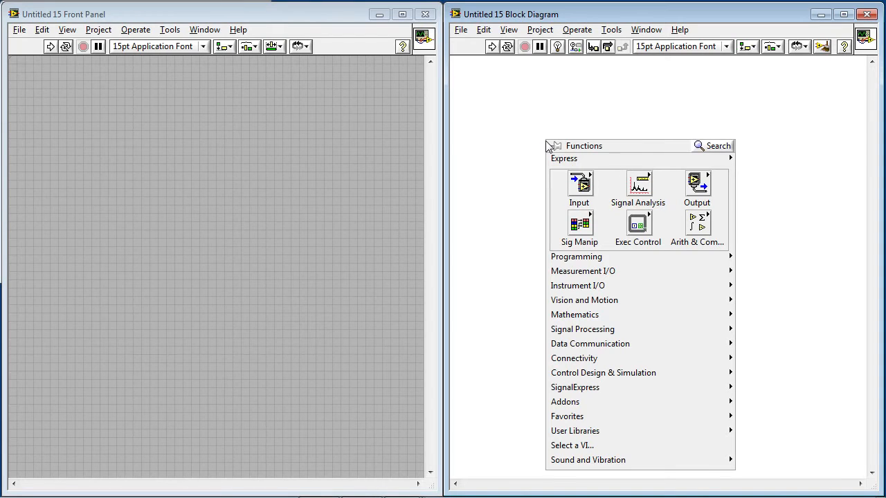
pyautogui.moveTo(697, 185)
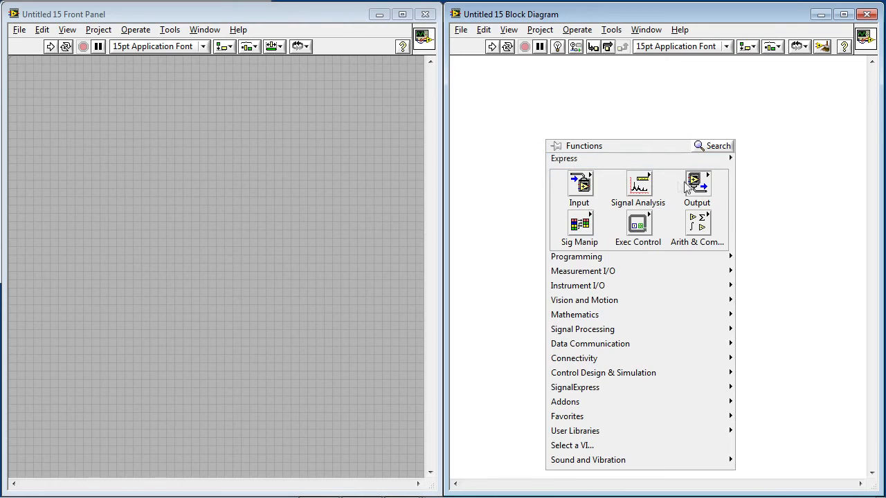
pyautogui.click(696, 184)
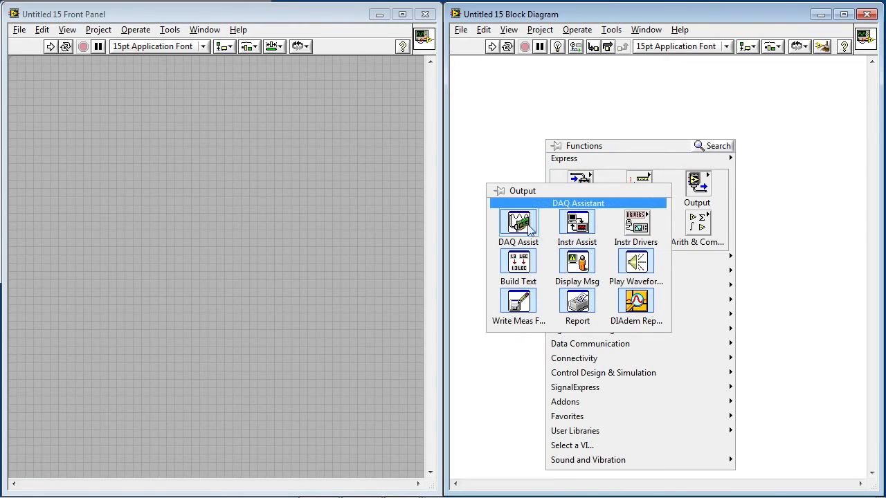
pyautogui.click(518, 223)
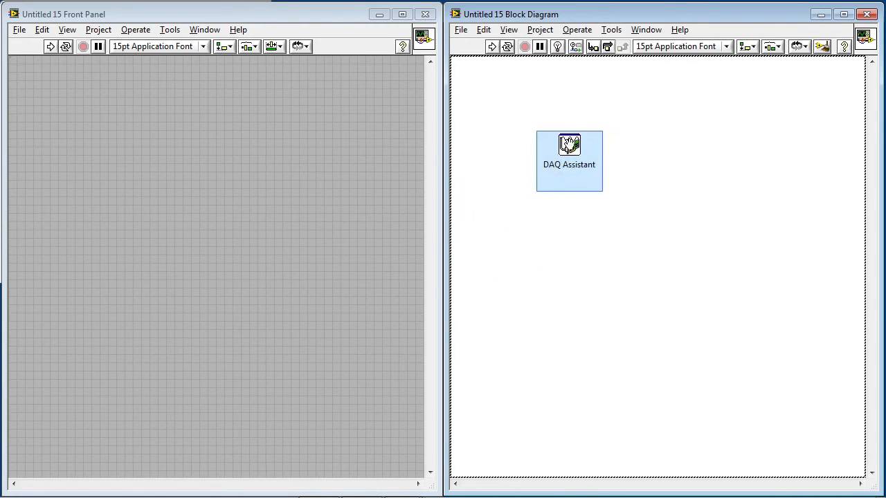
pyautogui.doubleClick(569, 160)
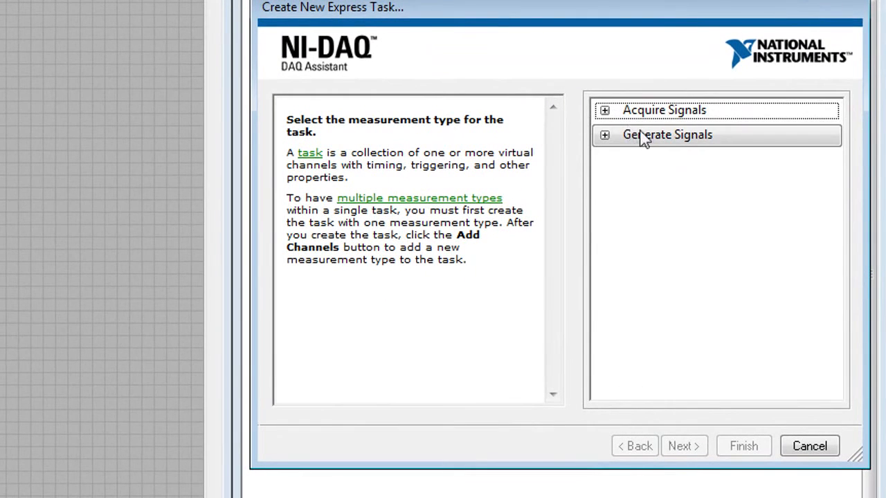
pyautogui.click(604, 134)
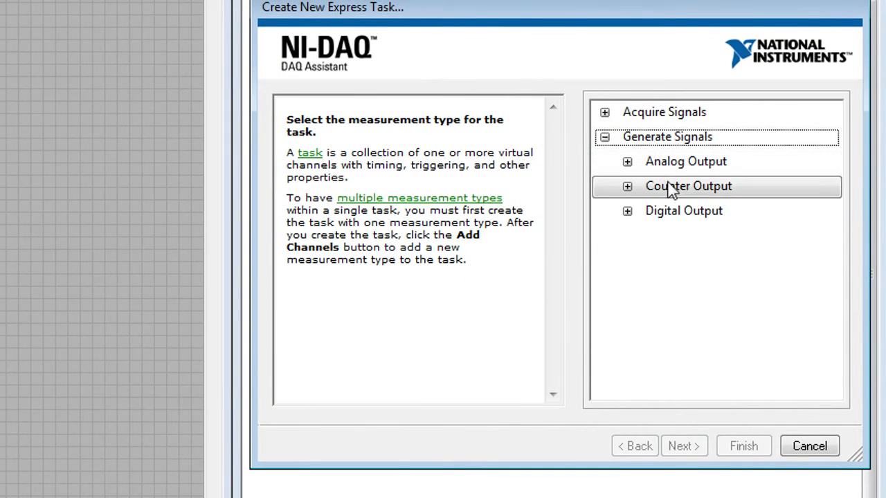
pyautogui.click(627, 186)
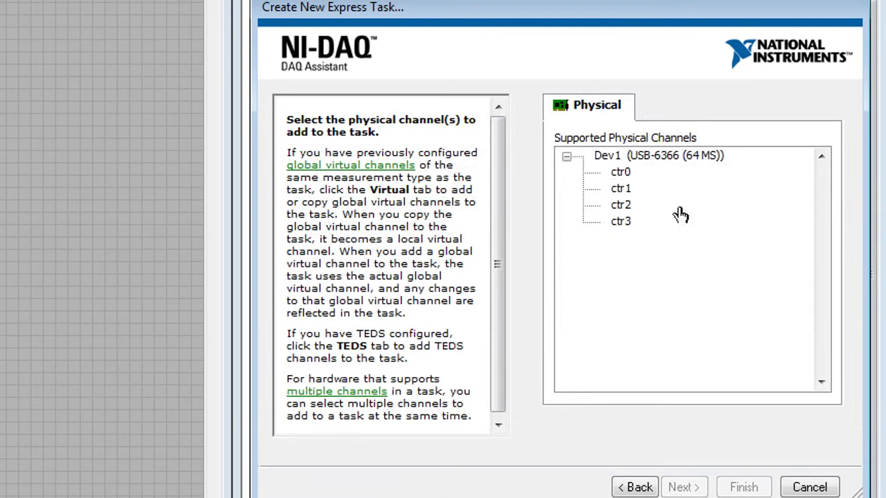
pyautogui.click(620, 188)
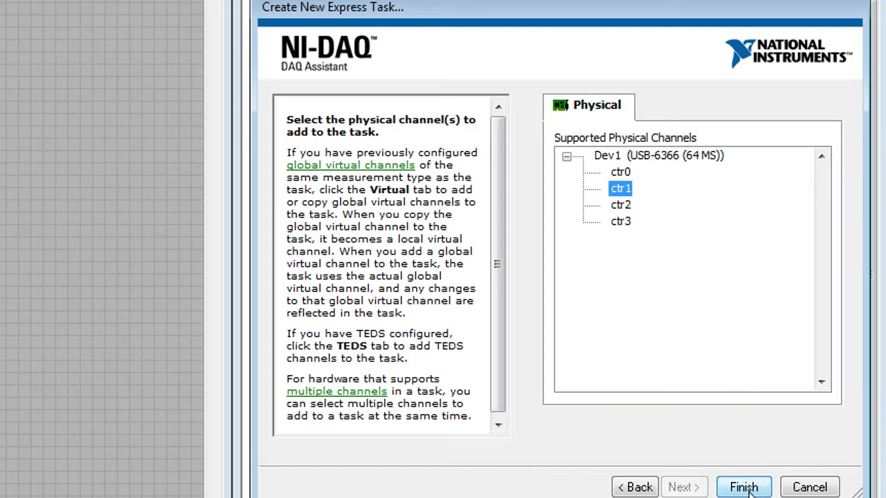
pyautogui.click(743, 486)
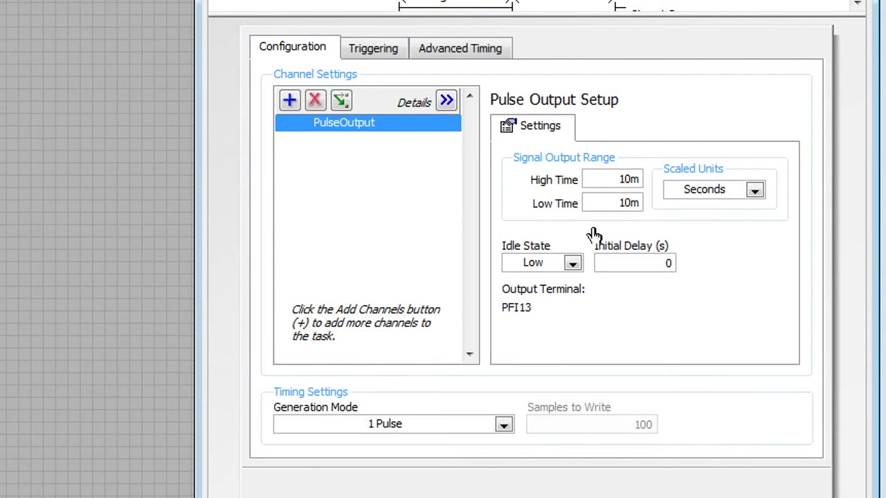
# Set the pulse task's generation mode to Continuous Pulses and accept the settings.
pyautogui.click(625, 380)
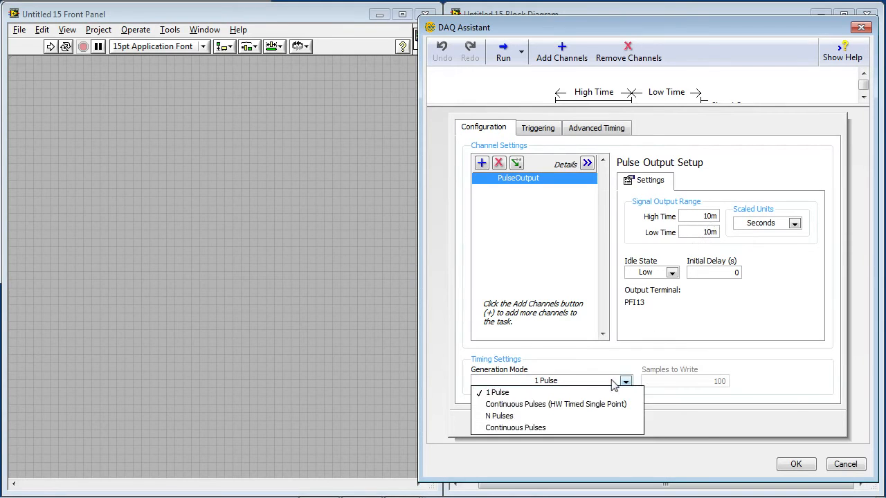
pyautogui.click(515, 427)
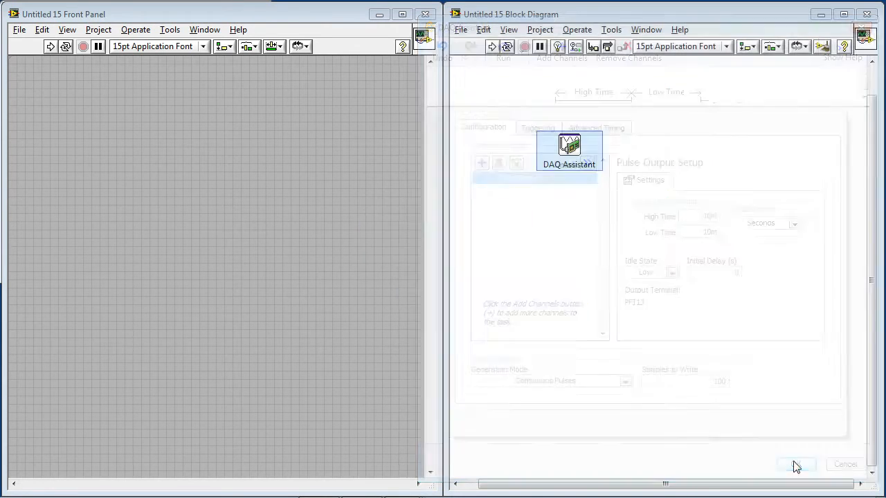
pyautogui.click(795, 464)
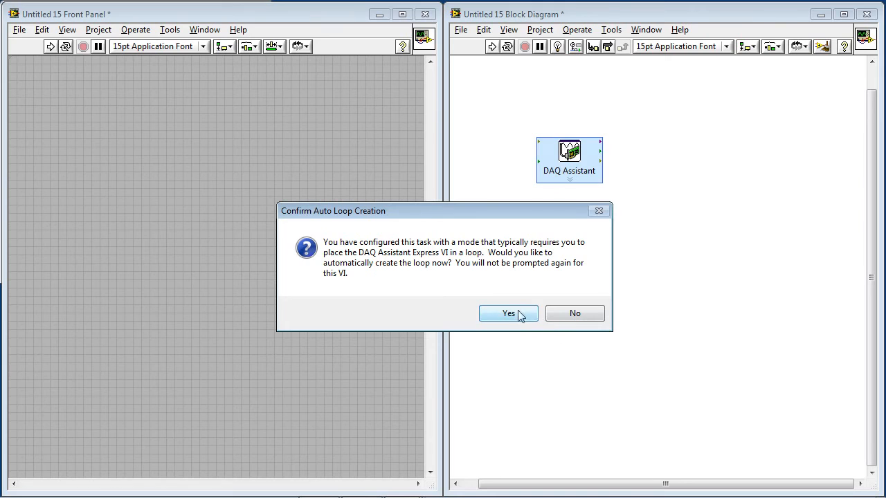
# Accept automatic loop creation around the pulse output DAQ Assistant.
pyautogui.click(509, 313)
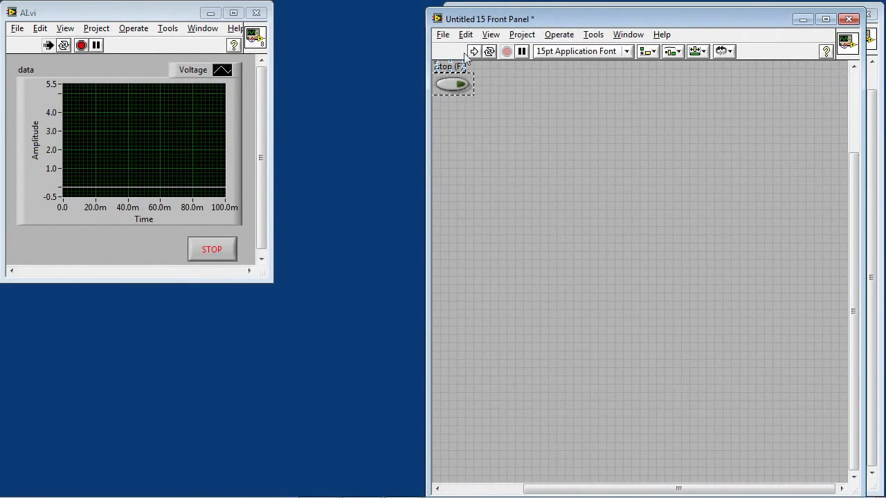
# Run the pulse output VI so a square wave shows on the AI chart.
pyautogui.click(474, 52)
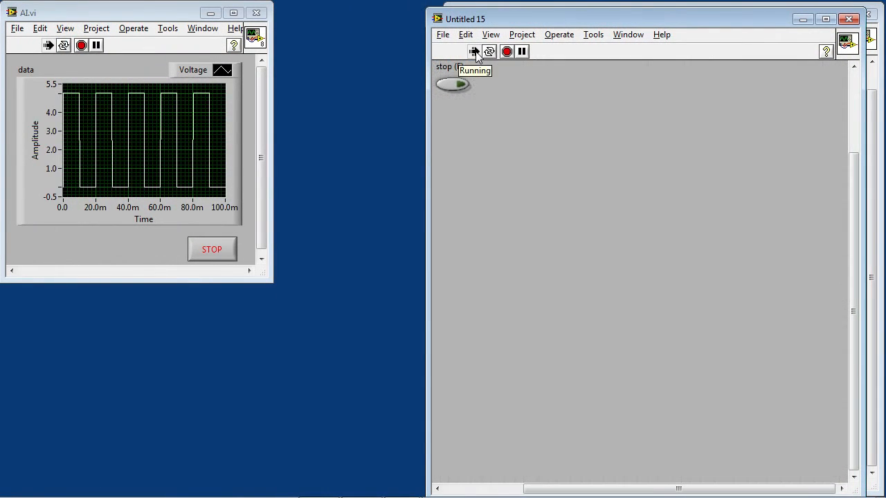